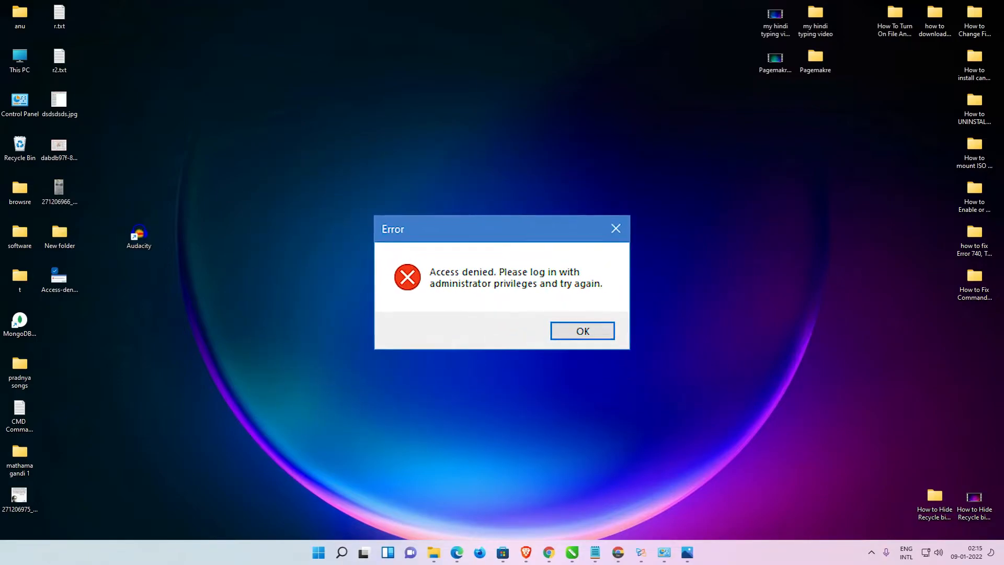
- Close the 'Access denied' error so only the desktop remains
left_click(583, 330)
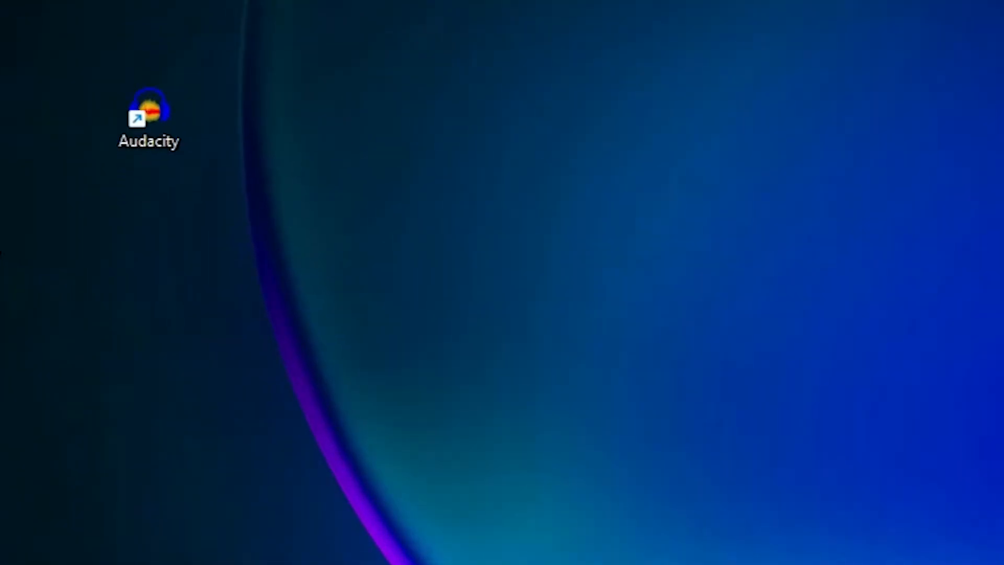
- Open Properties for the Audacity desktop shortcut from its context menu
right_click(150, 110)
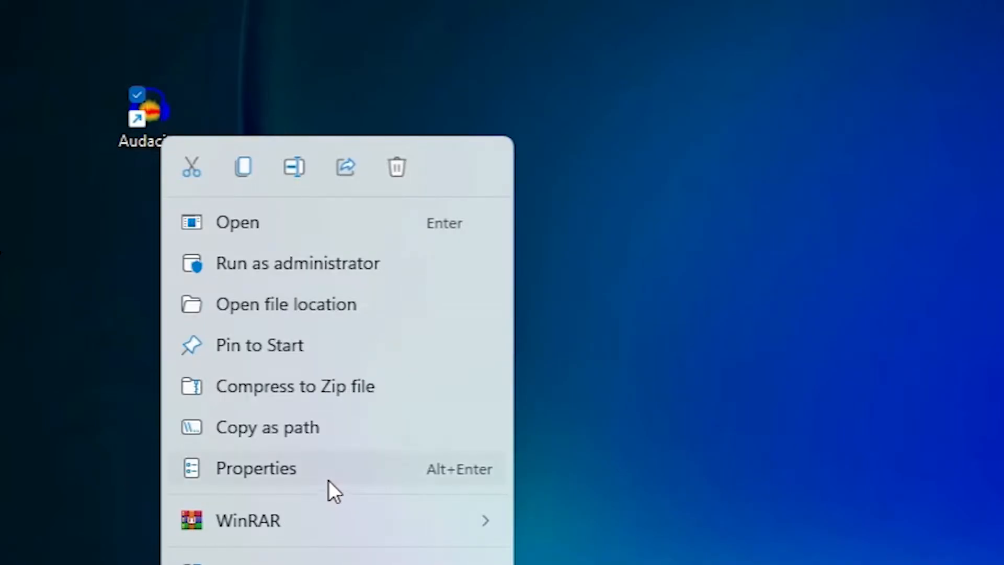
left_click(256, 468)
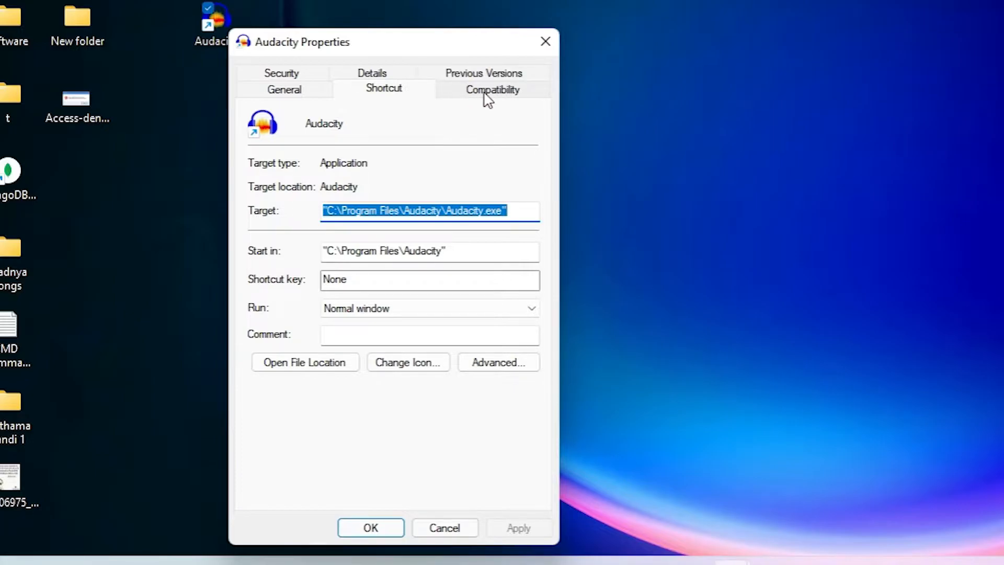
mouse_move(497, 103)
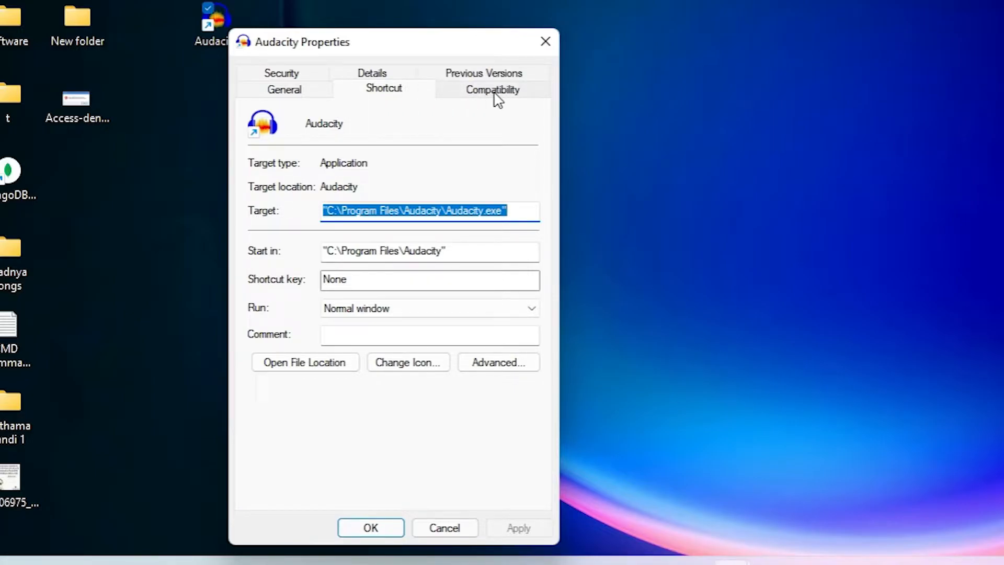
- Enable 'Run this program as an administrator' on the shortcut's Compatibility tab
left_click(492, 89)
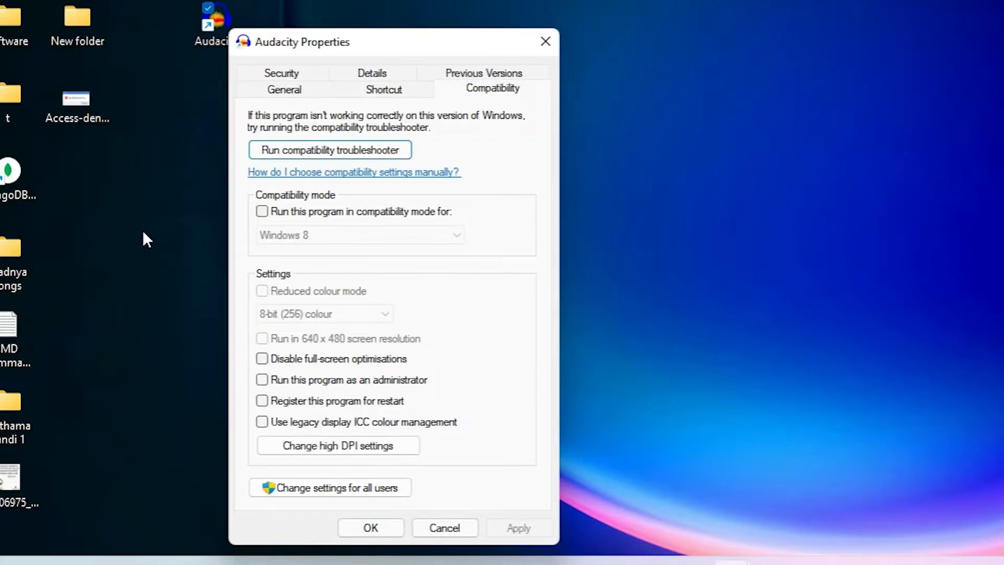
mouse_move(310, 389)
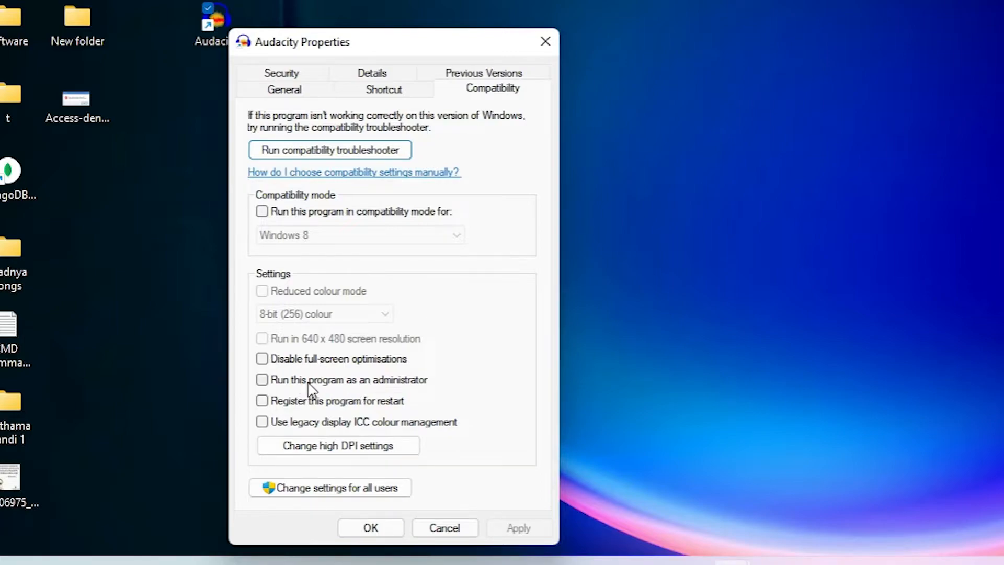
mouse_move(281, 400)
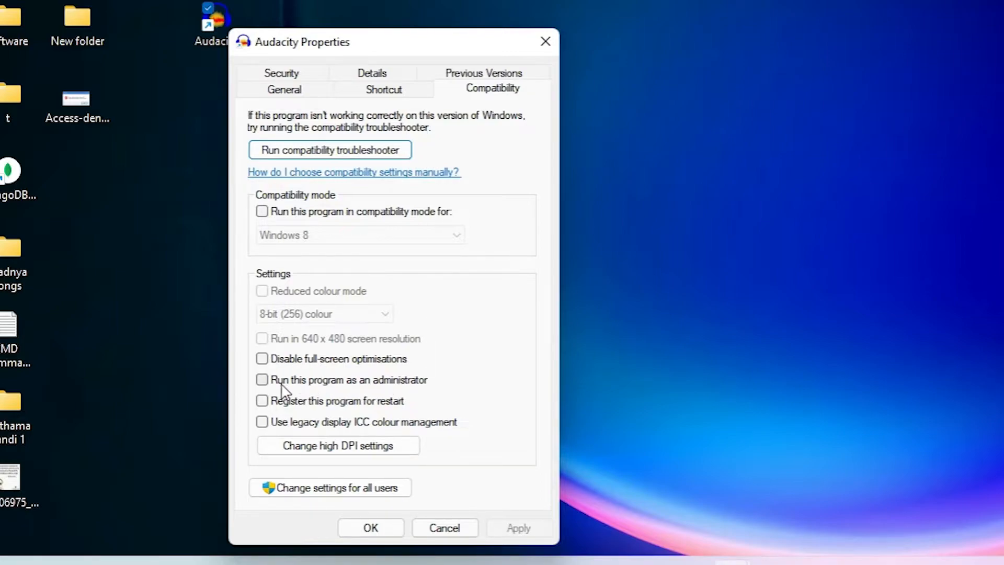
left_click(262, 380)
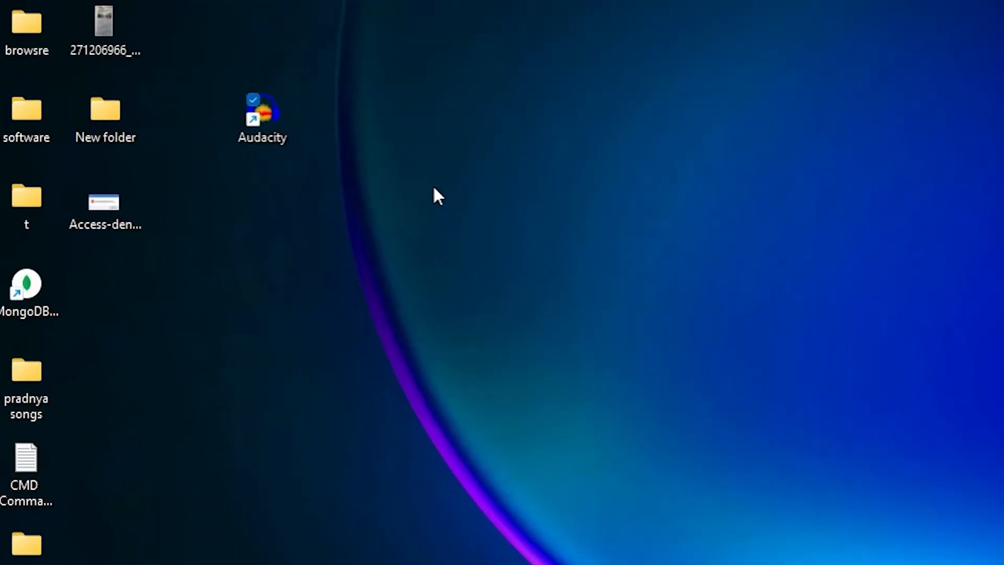
- Select and right-click the Audacity shortcut, then bring up the All apps list
left_click(264, 115)
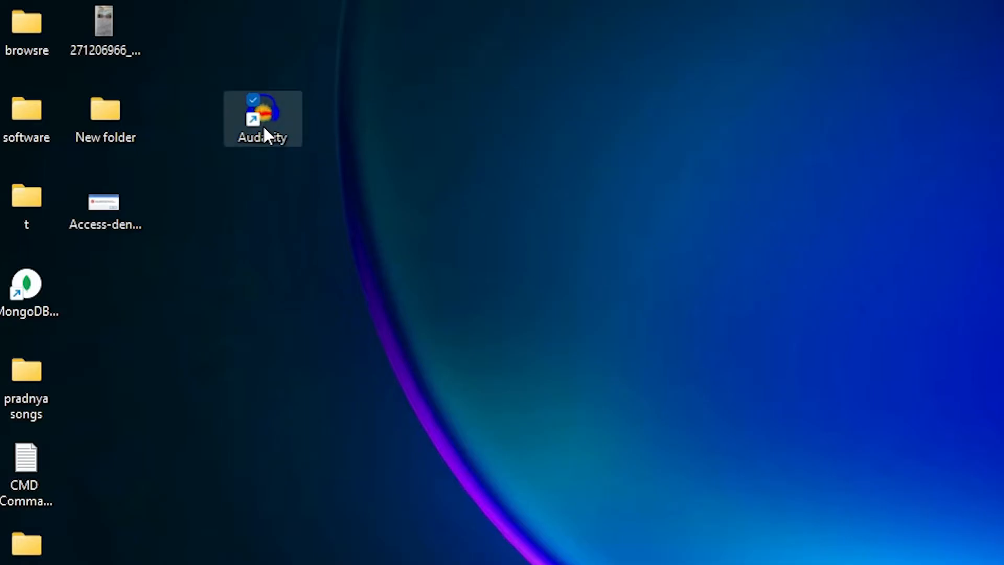
right_click(267, 121)
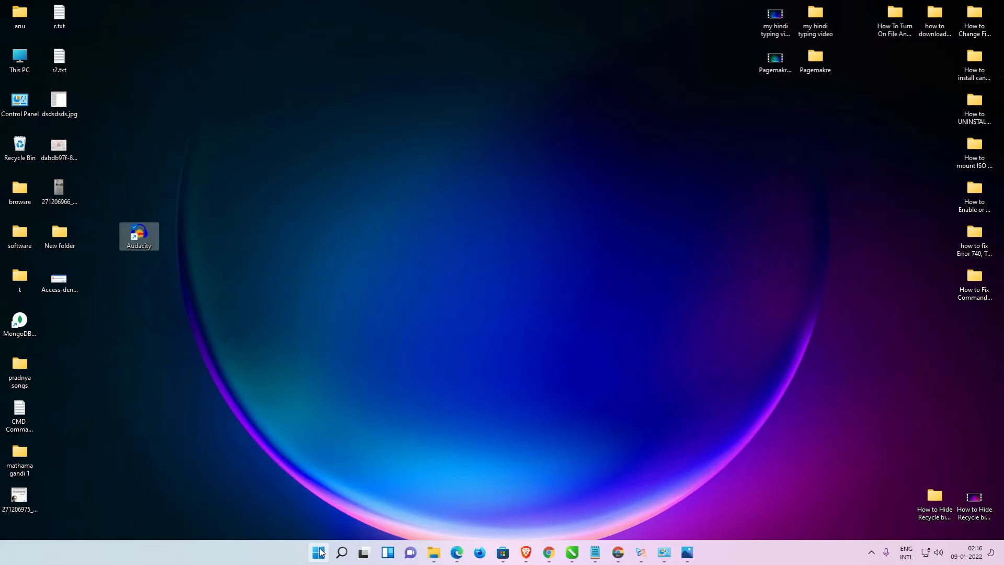
left_click(320, 552)
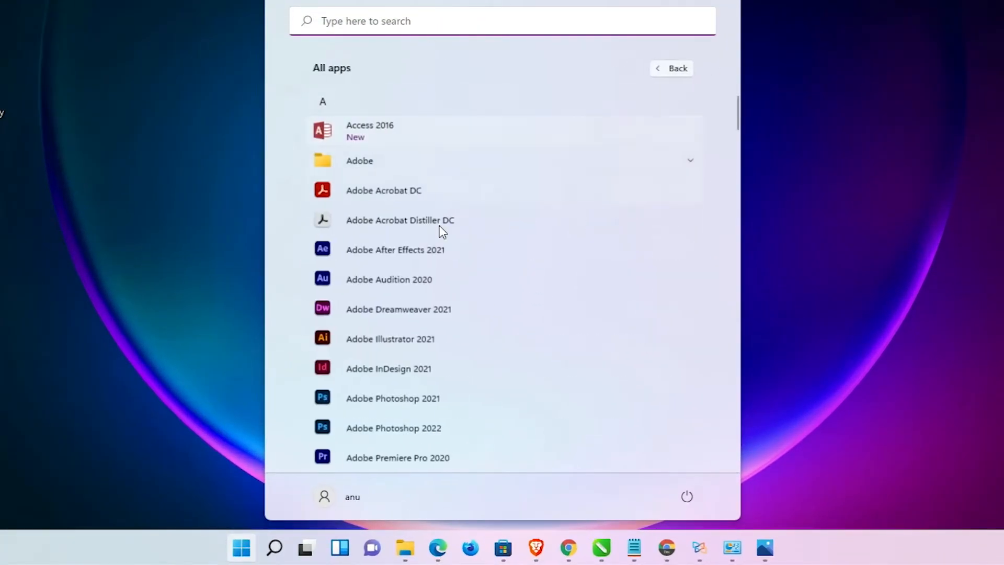
scroll("down", 3)
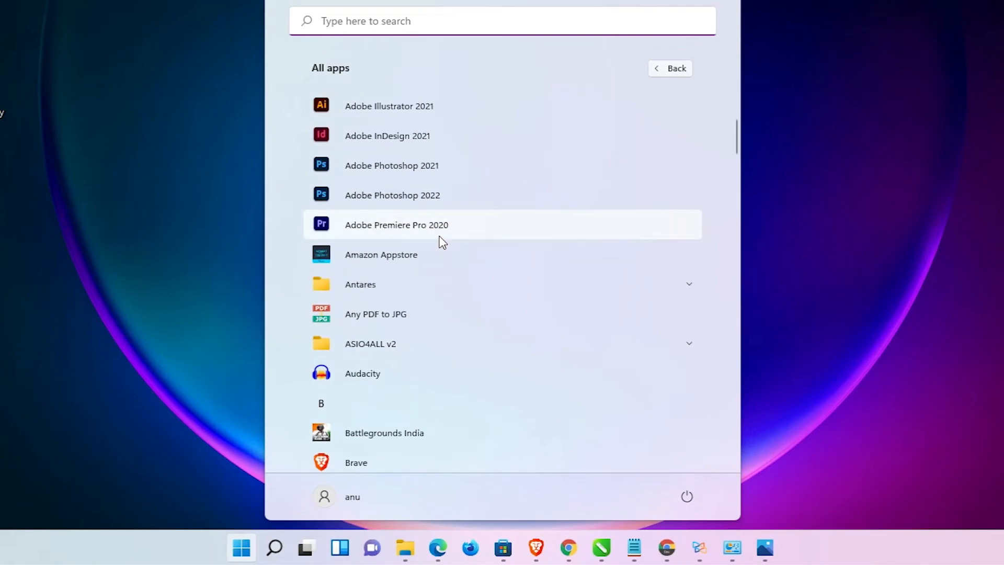
mouse_move(378, 382)
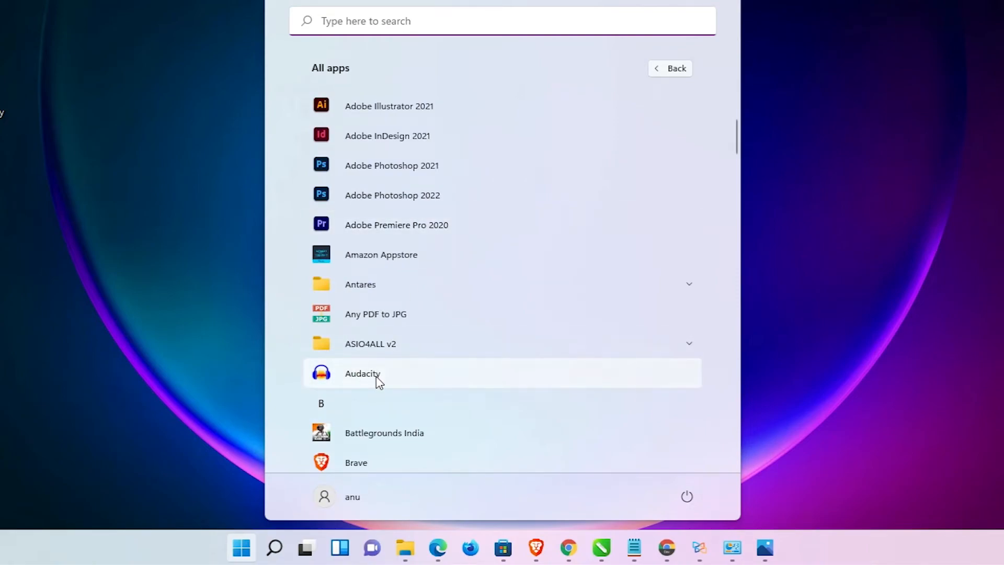
right_click(362, 374)
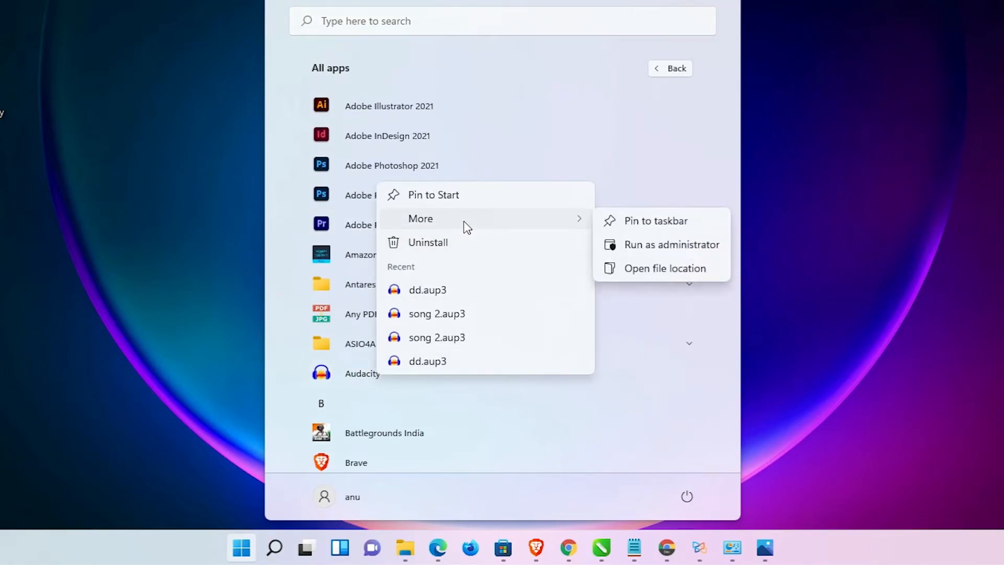
mouse_move(676, 248)
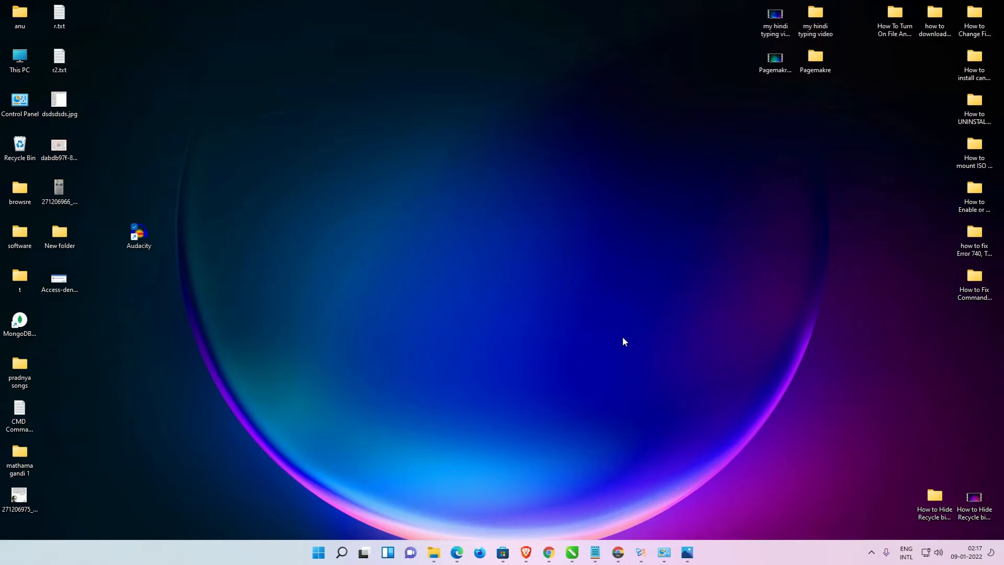
- Launch Audacity from its desktop shortcut and dismiss the Welcome to Audacity dialog
double_click(138, 231)
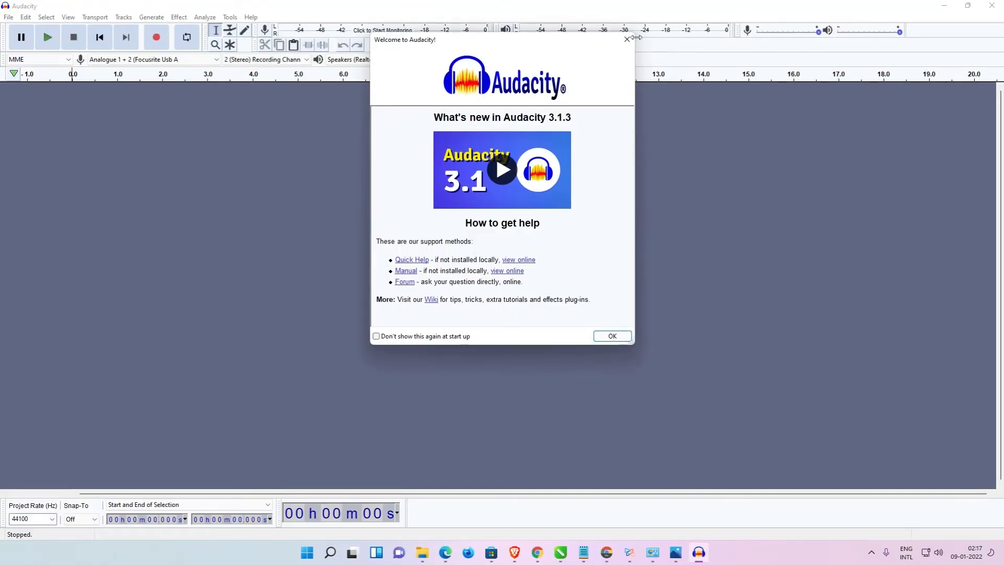
left_click(613, 336)
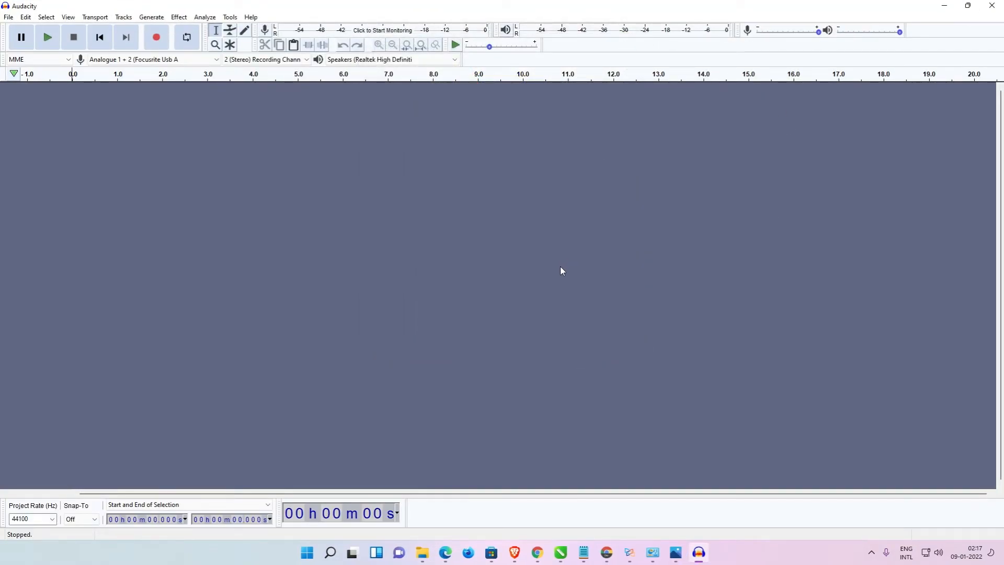